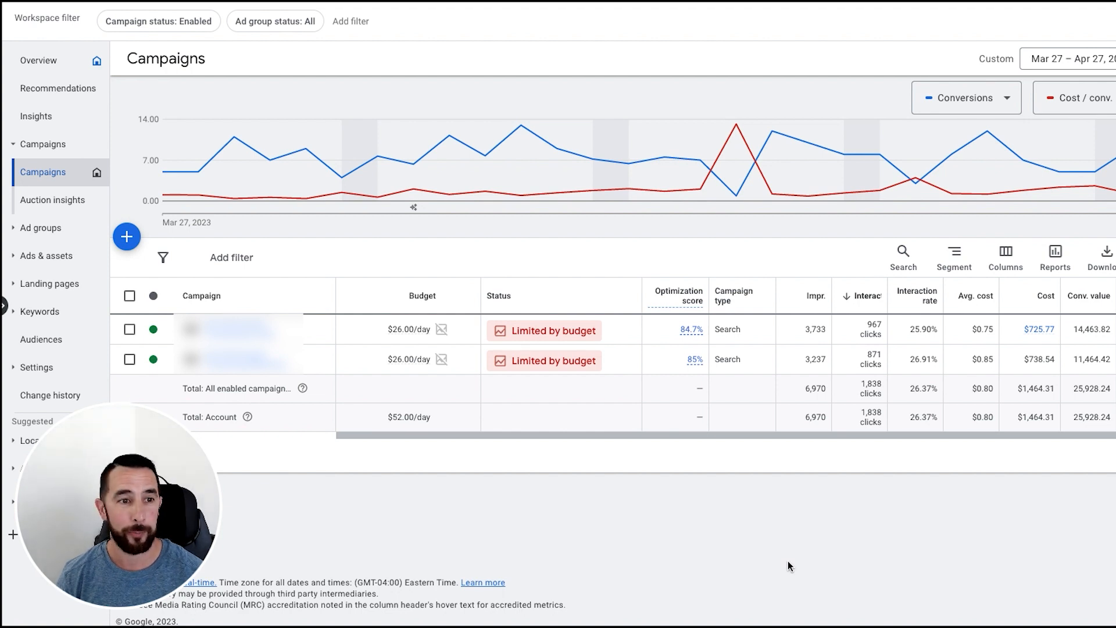
pyautogui.moveTo(913, 516)
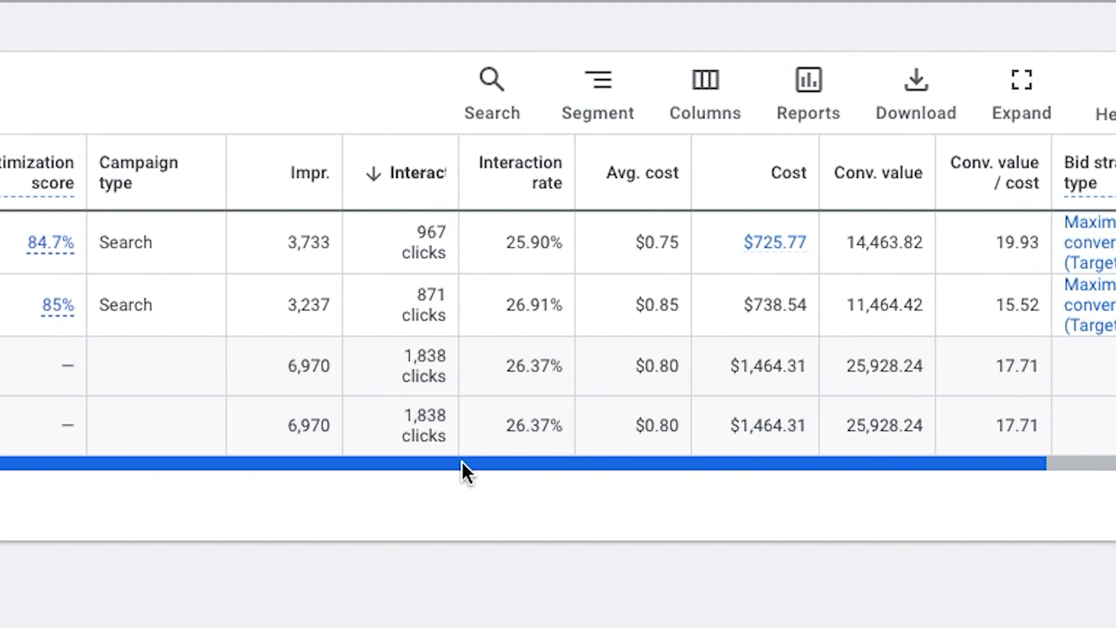
pyautogui.click(883, 365)
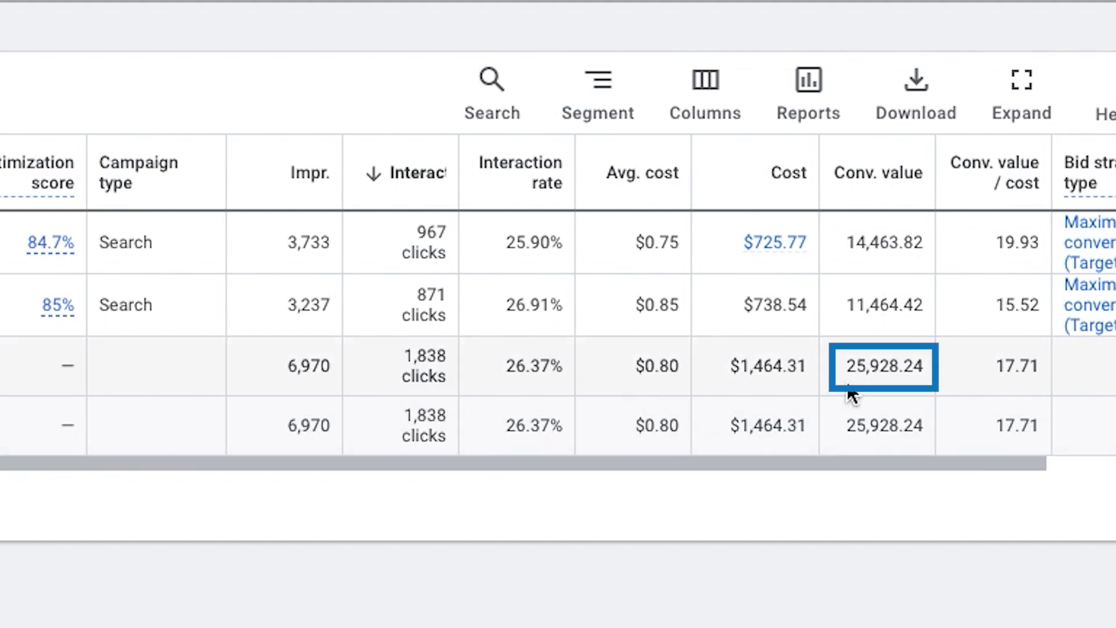
pyautogui.moveTo(768, 452)
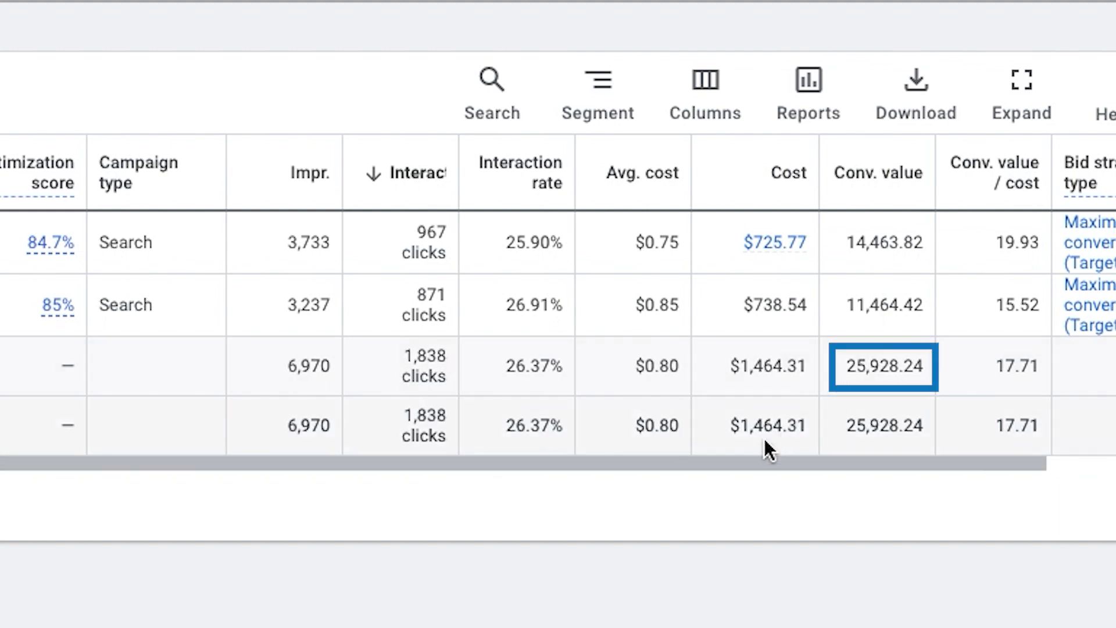
pyautogui.hscroll(3)
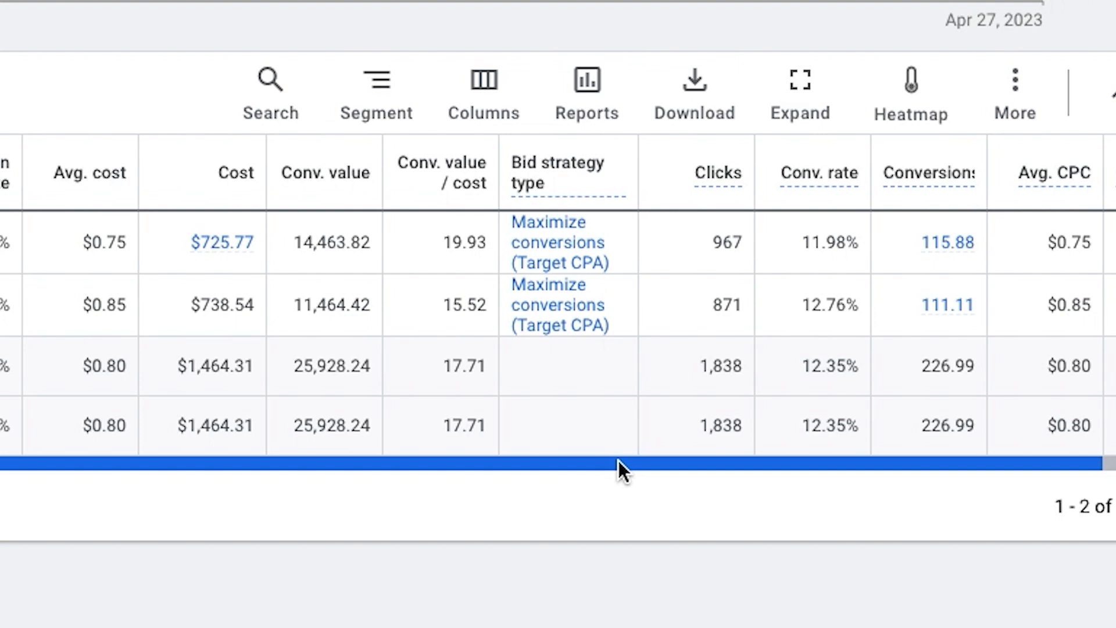
pyautogui.moveTo(349, 238)
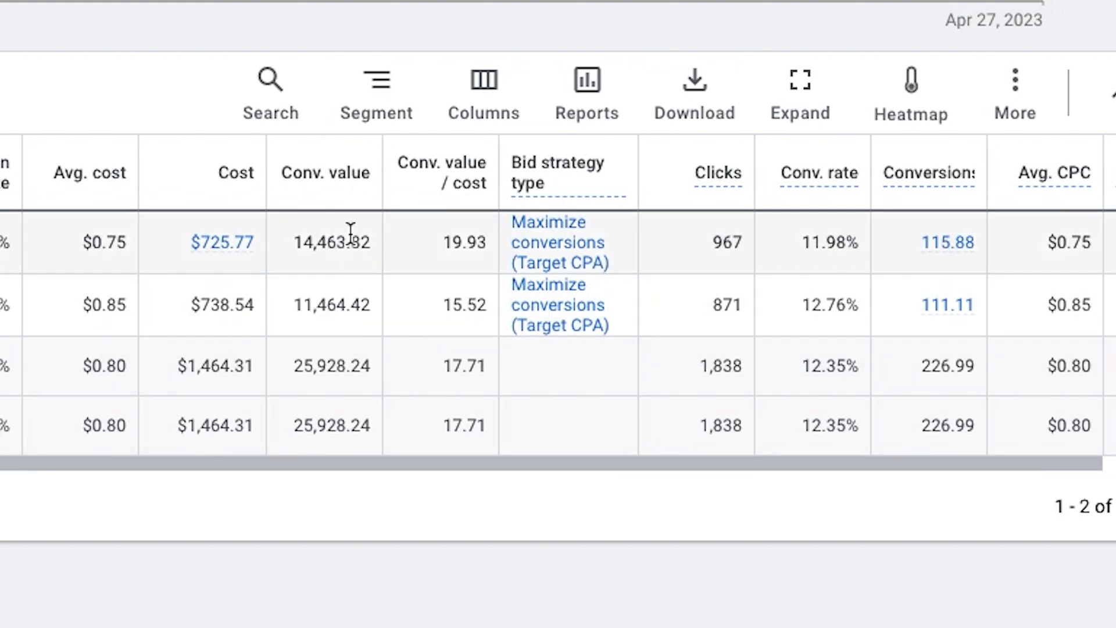
pyautogui.moveTo(434, 308)
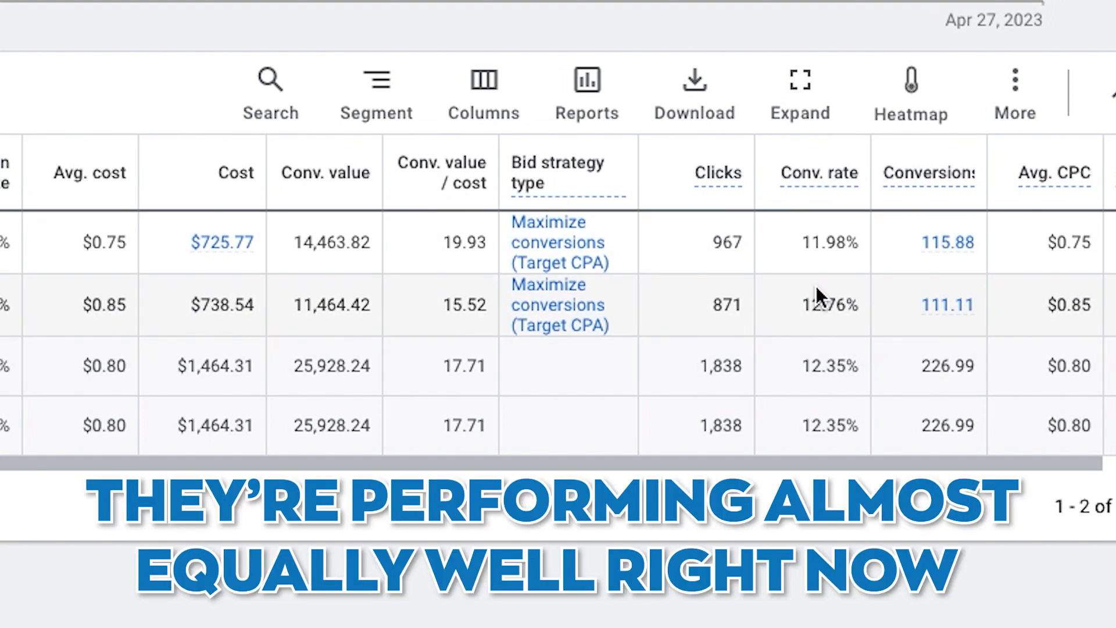
pyautogui.scroll(3)
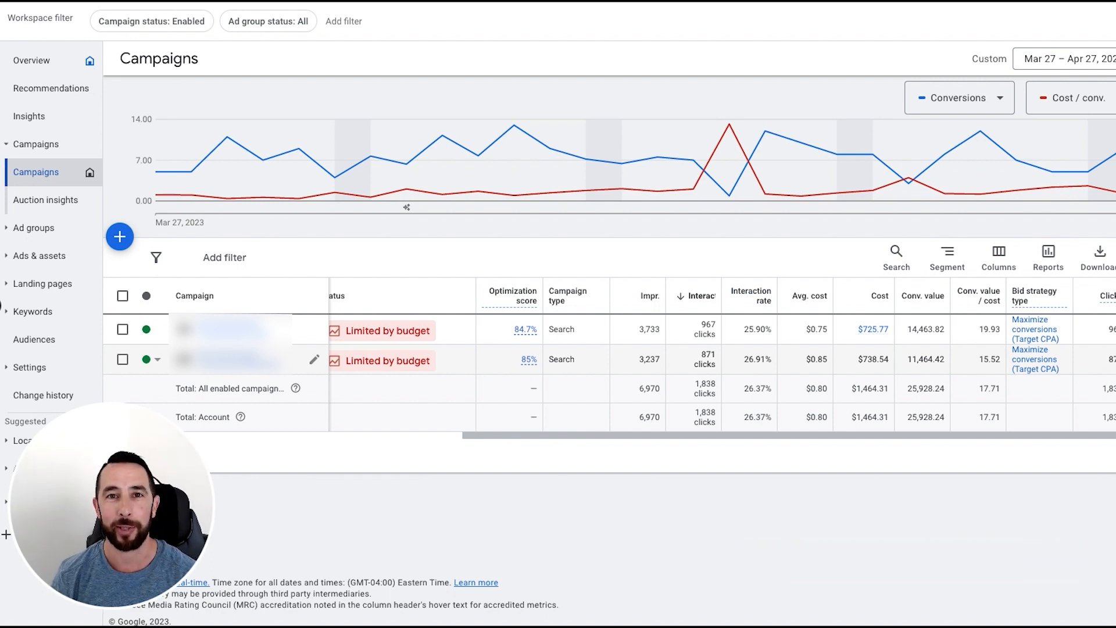
pyautogui.moveTo(1093, 171)
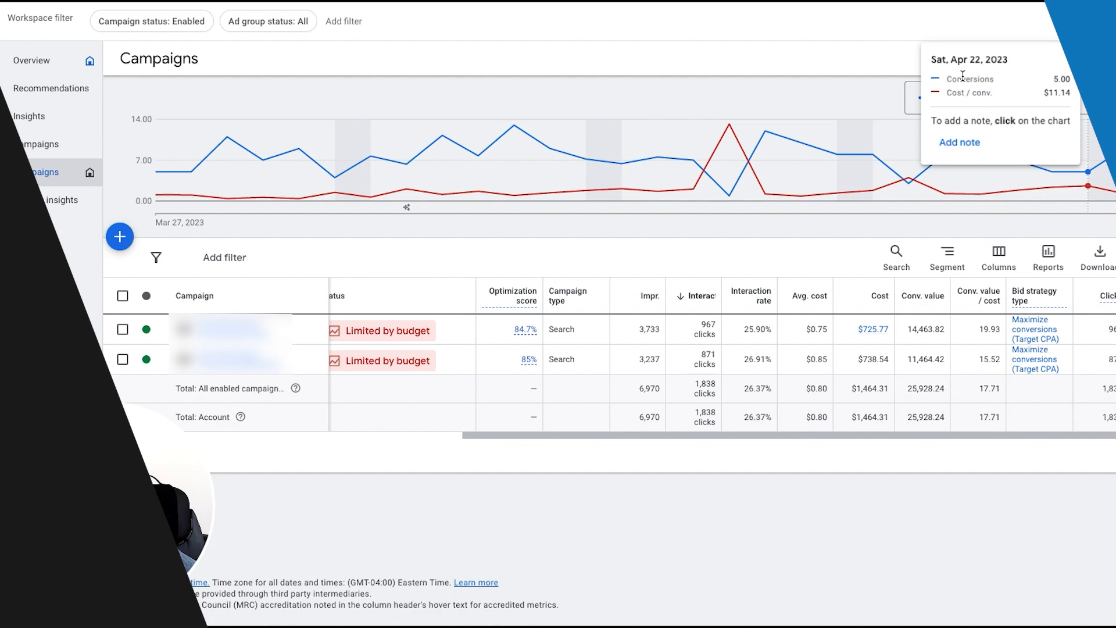